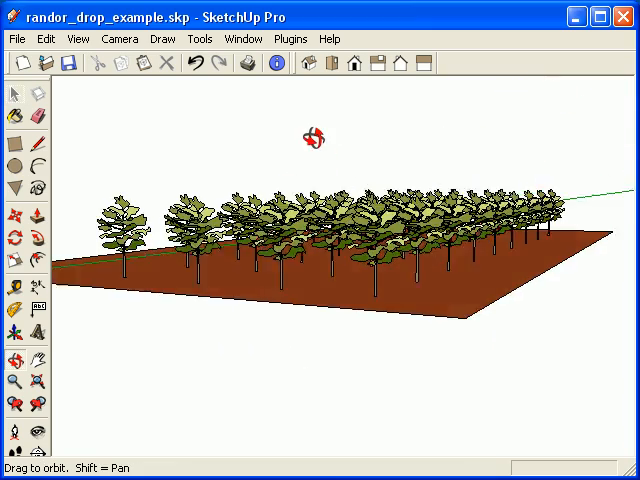
Select the whole grid of trees and randomize them with the Randor plugin.
left_click(16, 92)
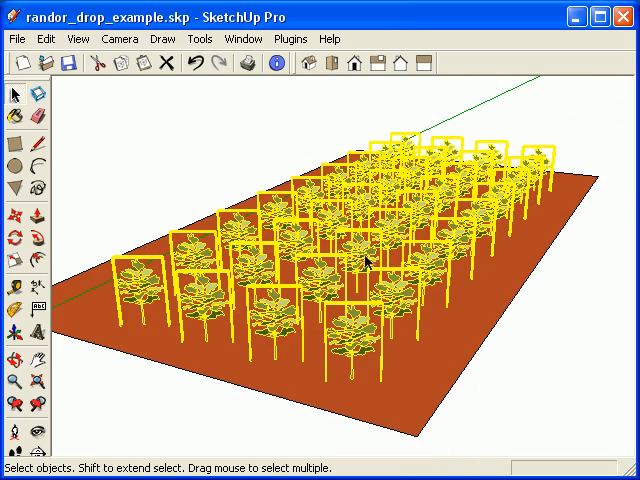
left_click(288, 38)
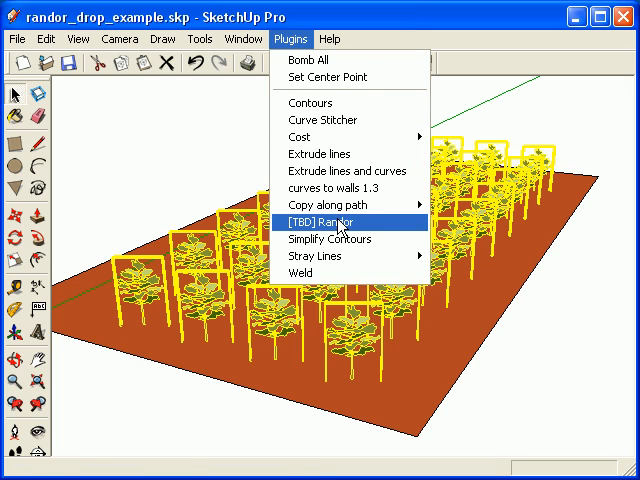
left_click(320, 222)
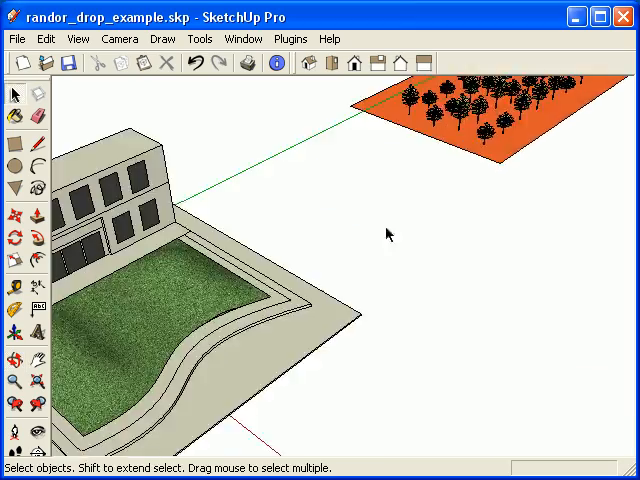
Orbit the view around the courtyard lawn where the trees will go.
left_click_drag(388, 232, 344, 224)
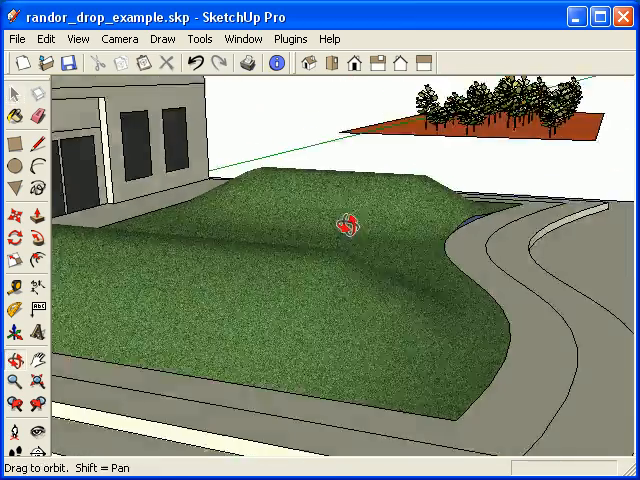
left_click_drag(344, 224, 376, 236)
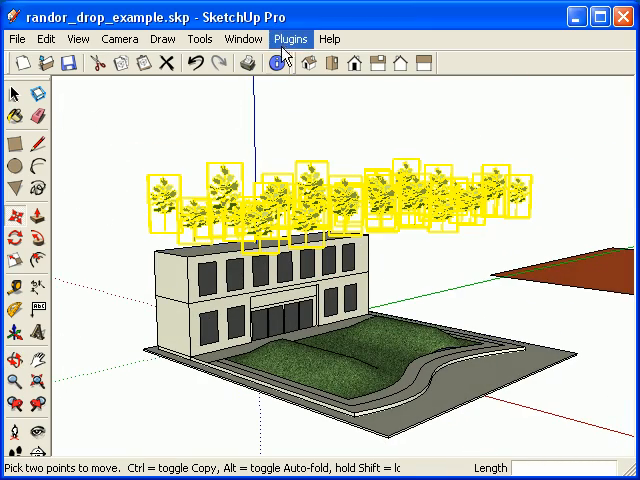
Bring up the context menu for the hovering trees to drop them onto the surfaces below.
right_click(344, 204)
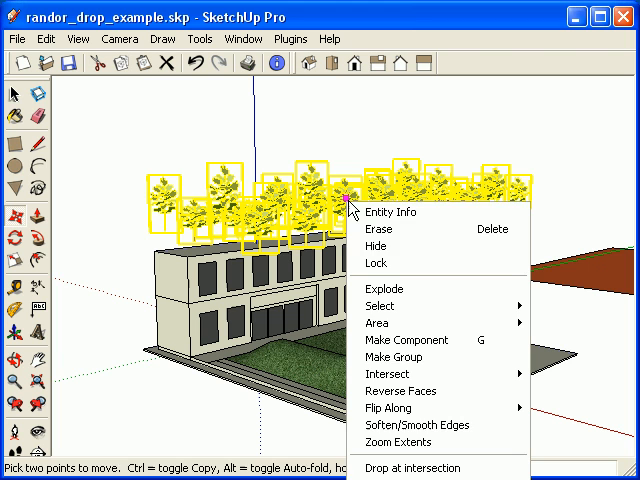
mouse_move(412, 468)
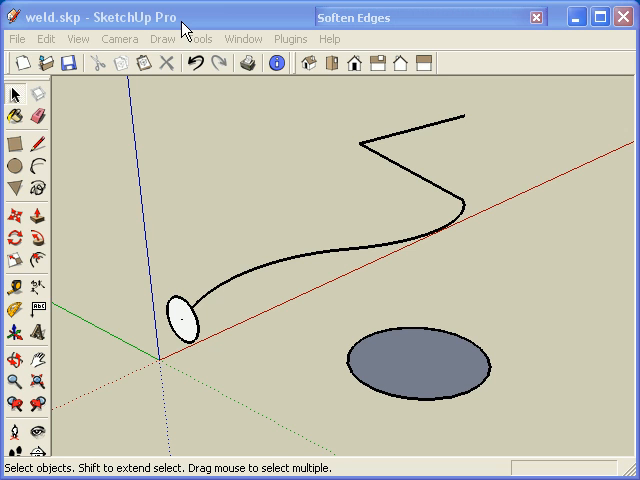
mouse_move(118, 292)
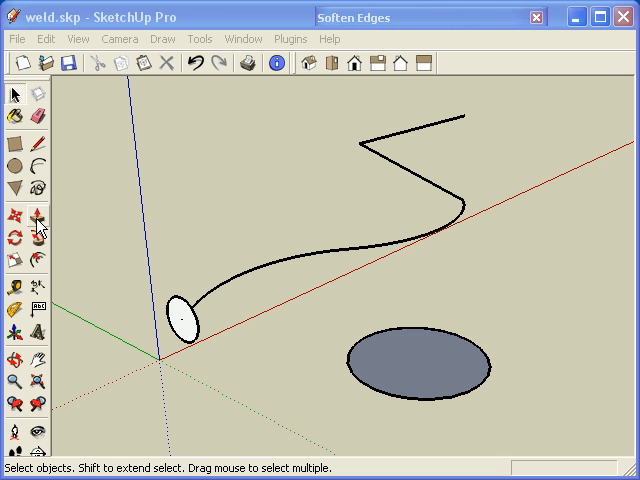
left_click(38, 220)
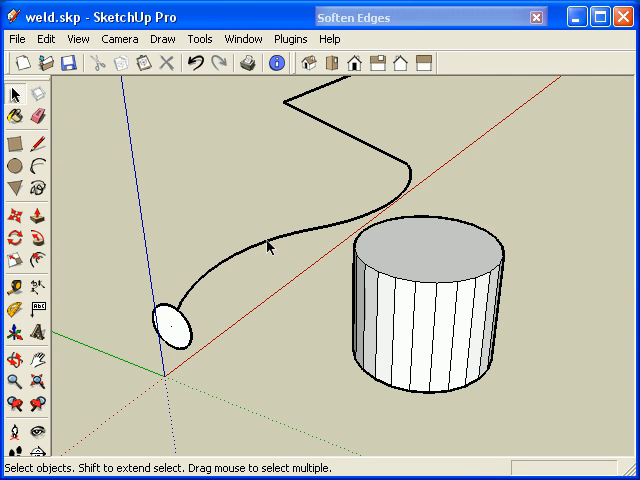
left_click(276, 244)
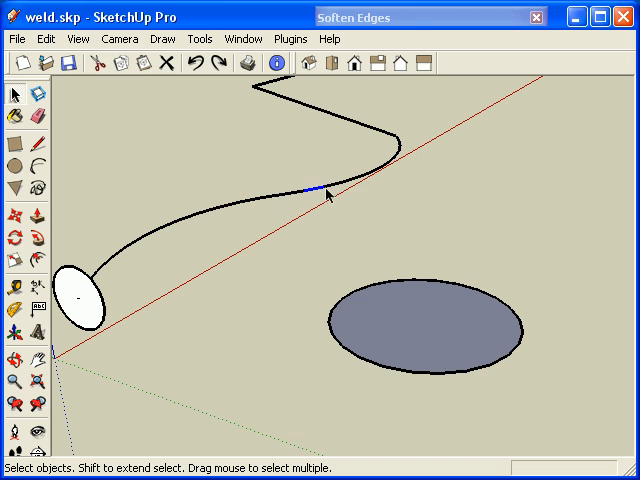
left_click(266, 334)
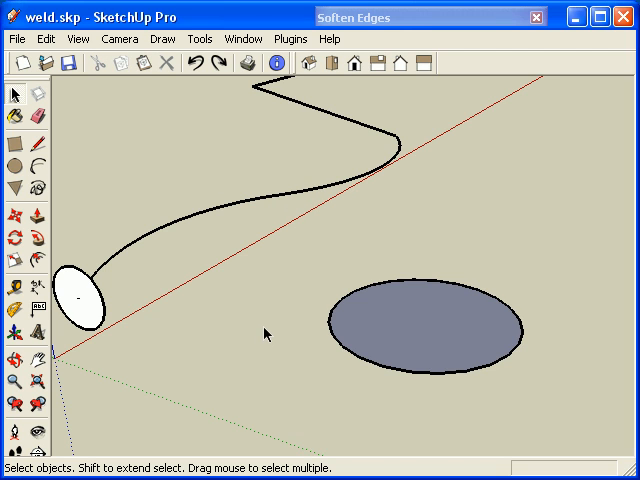
mouse_move(366, 368)
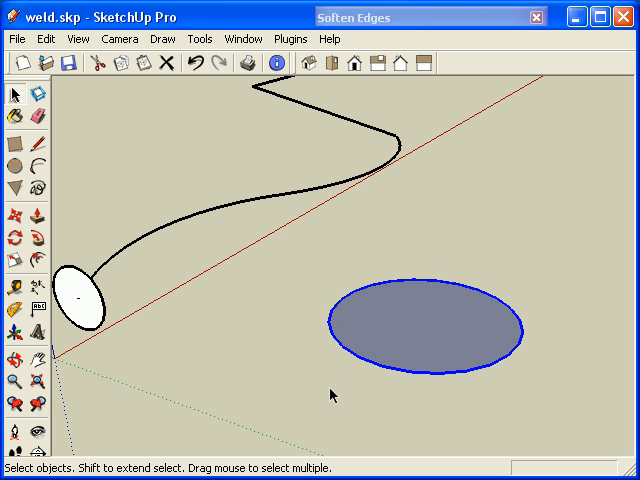
mouse_move(388, 356)
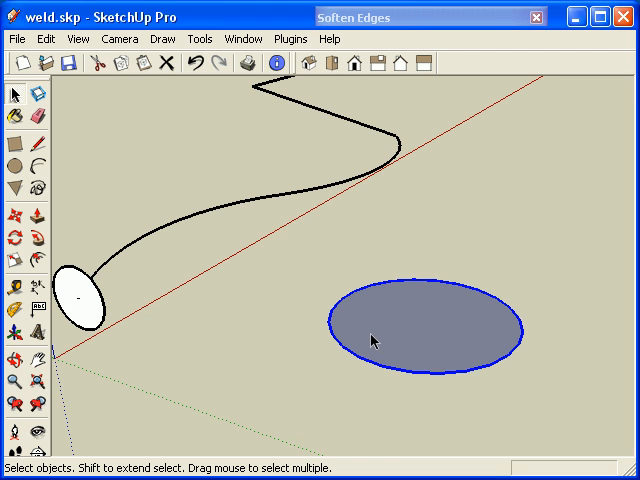
mouse_move(448, 304)
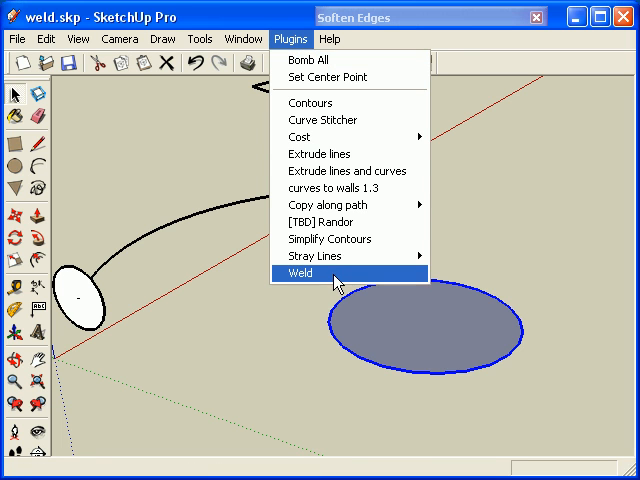
Weld the ellipse outline into one curve without finding faces, then pick a freehand curve segment.
left_click(300, 272)
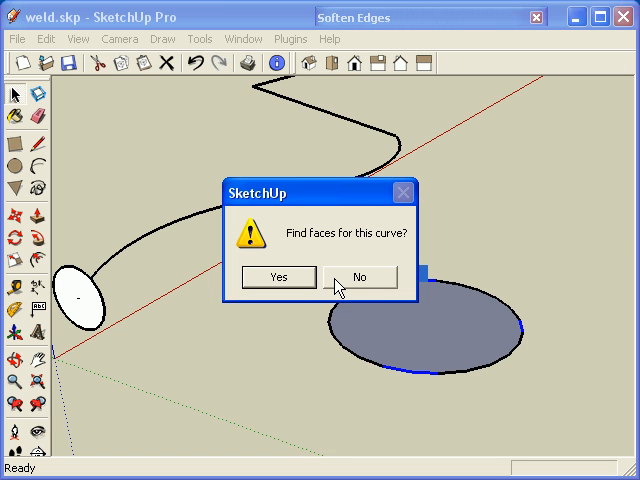
left_click(360, 276)
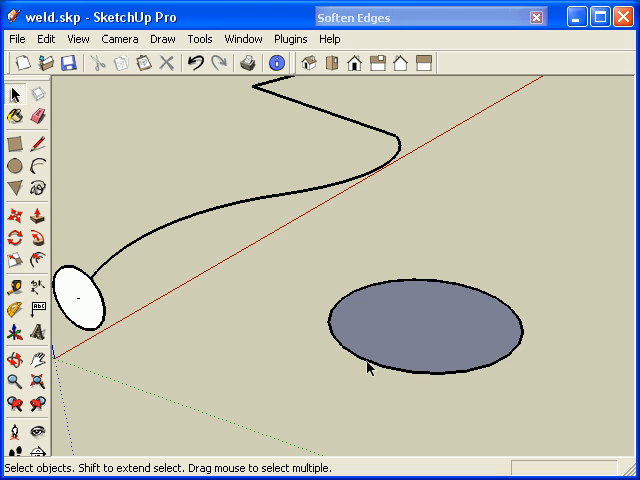
left_click(368, 368)
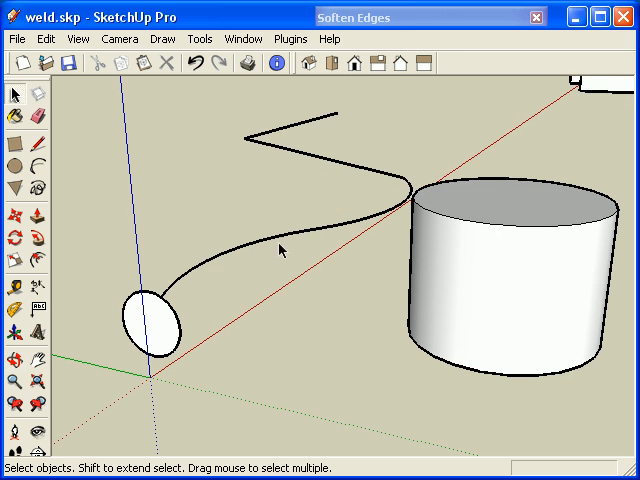
left_click(300, 236)
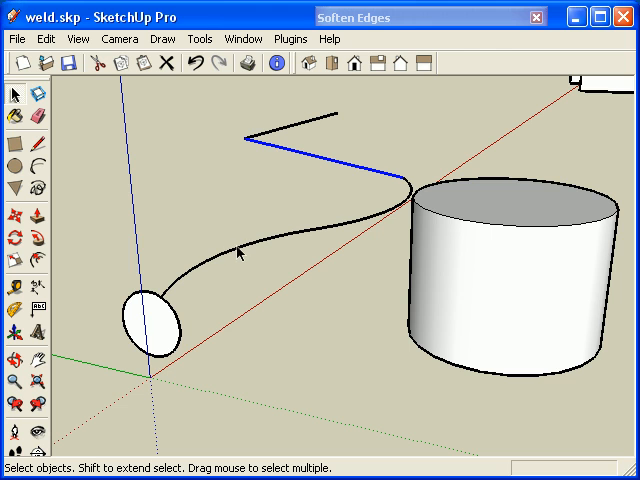
Weld the whole freehand curve with the zigzag end into one curve, keeping it open.
left_click(242, 254)
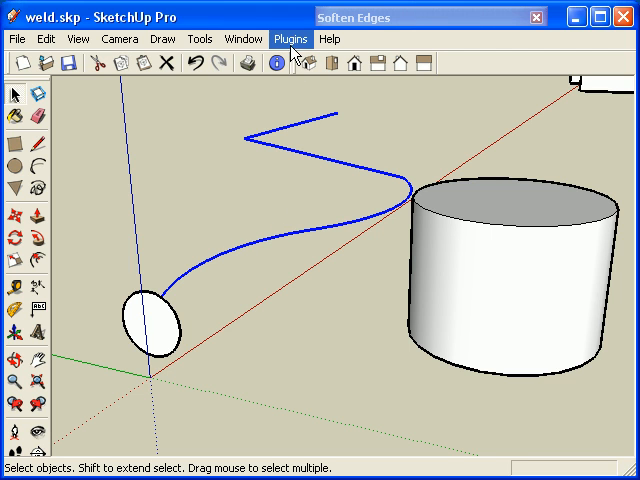
left_click(290, 38)
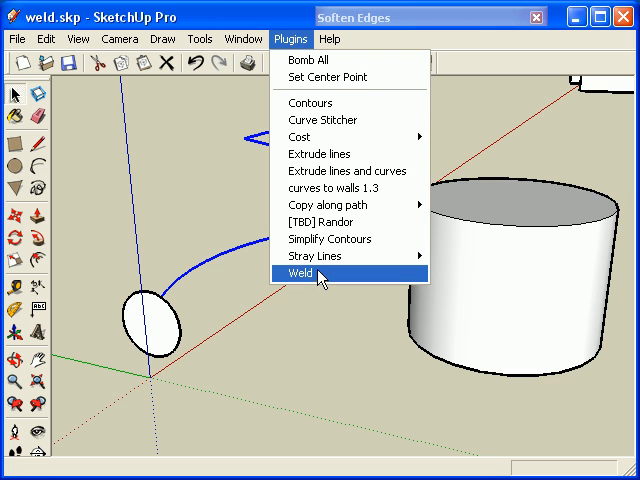
left_click(298, 272)
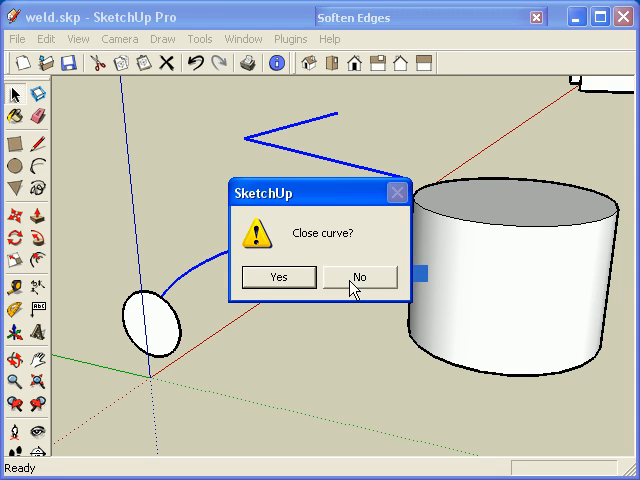
left_click(360, 276)
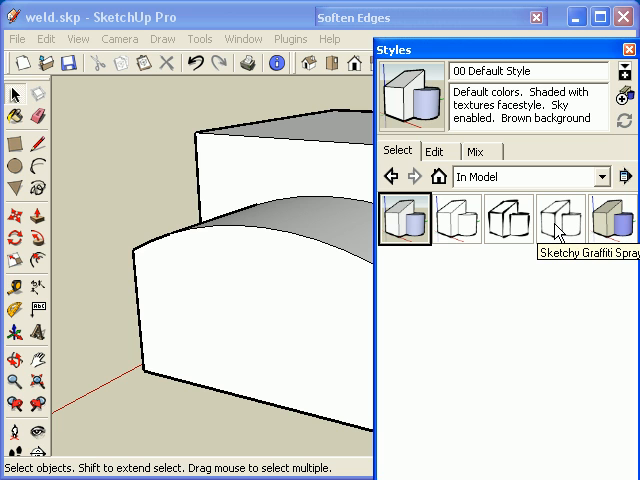
mouse_move(560, 232)
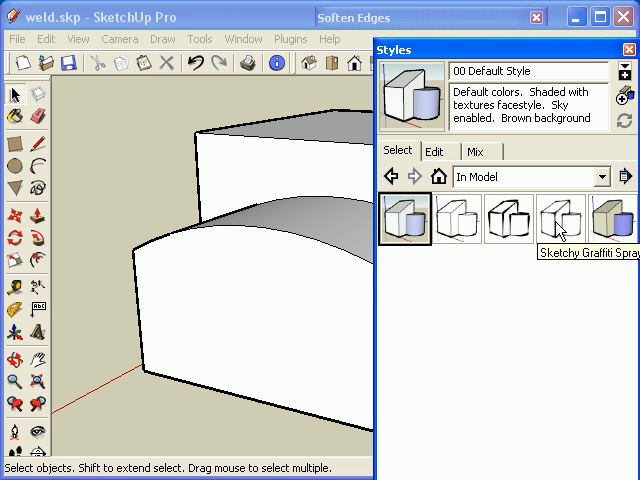
Render the arched blocks in Sketchy Graffiti Spray and examine the broken curved-edge strokes.
left_click(560, 220)
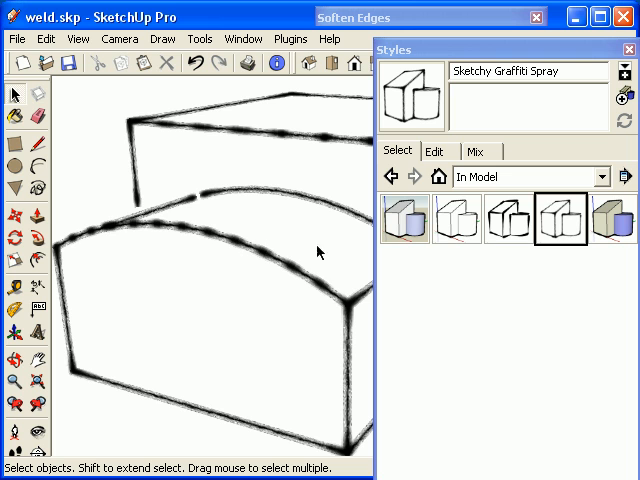
mouse_move(260, 260)
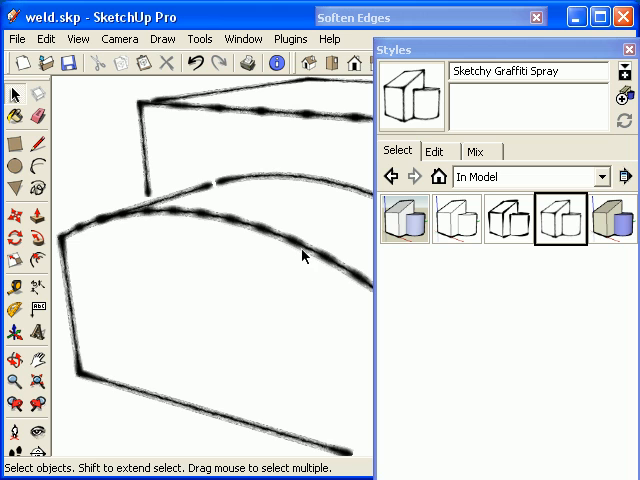
left_click(270, 240)
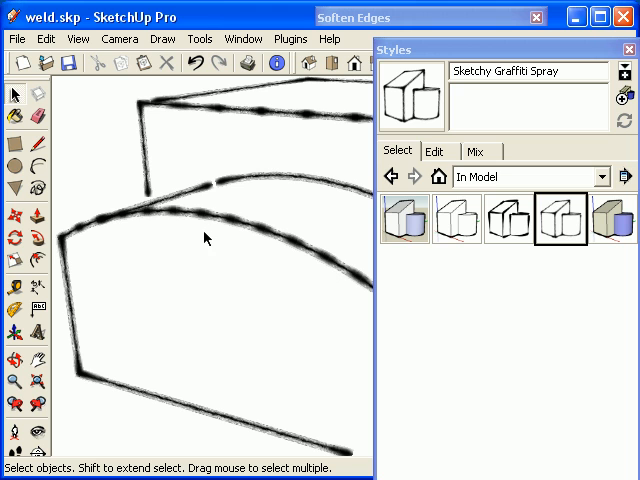
mouse_move(212, 244)
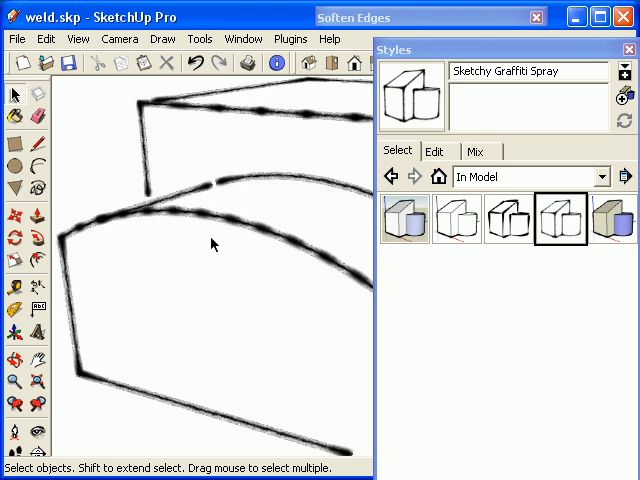
mouse_move(412, 228)
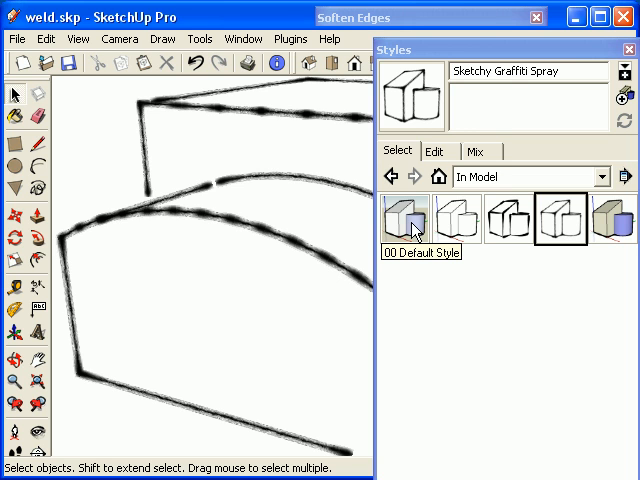
Return to 00 Default Style and weld the front arched edge into one open curve.
left_click(404, 220)
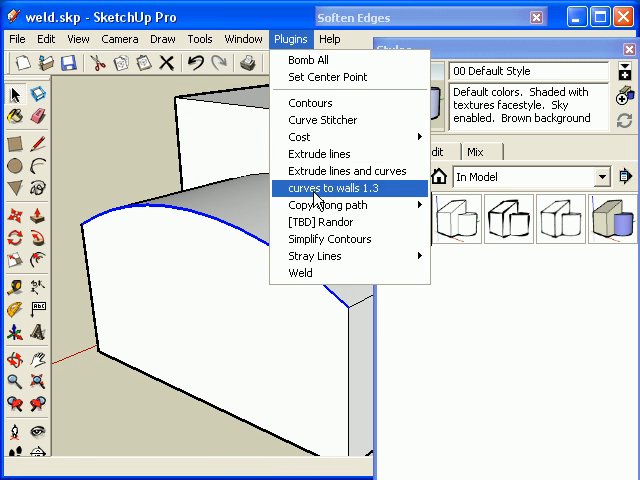
left_click(324, 188)
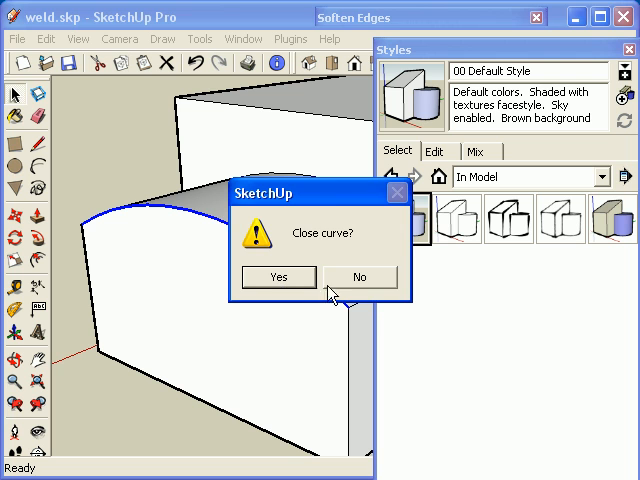
left_click(278, 276)
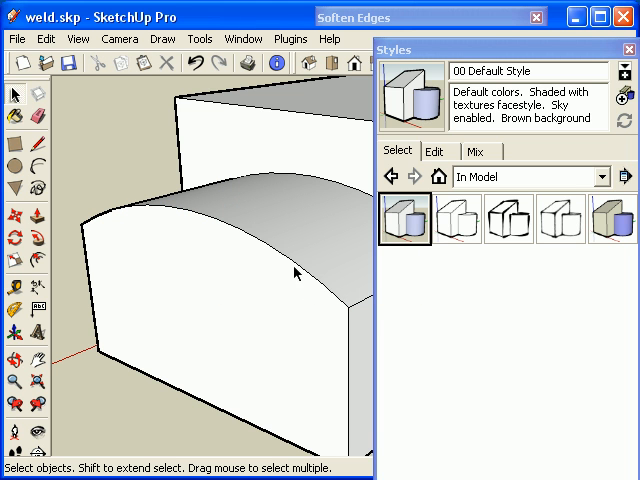
left_click(296, 272)
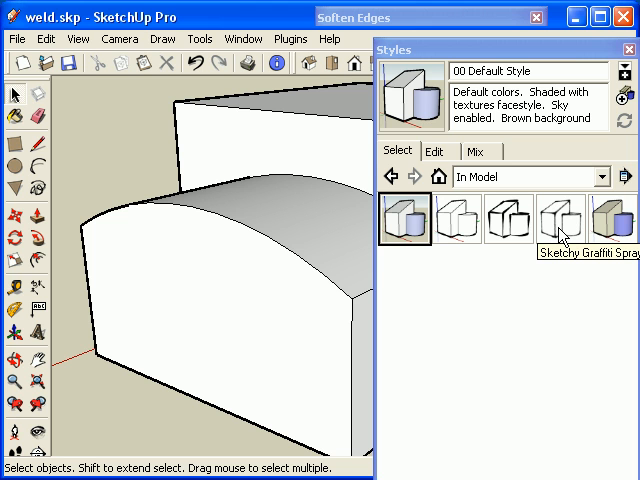
Back in Sketchy Graffiti Spray, weld the rear arched edge into one curve without finding faces.
left_click(560, 220)
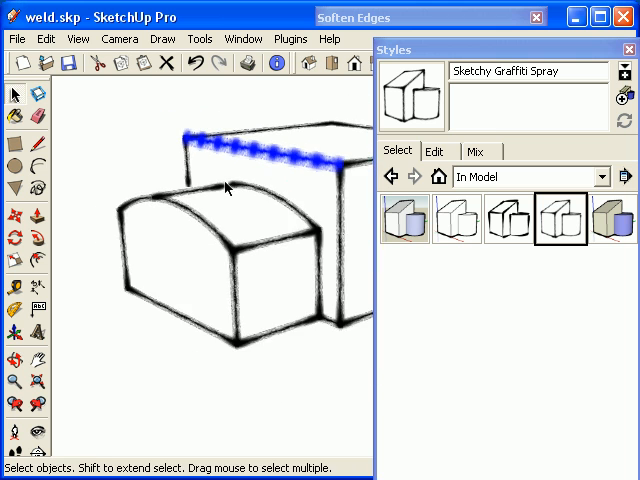
left_click(288, 38)
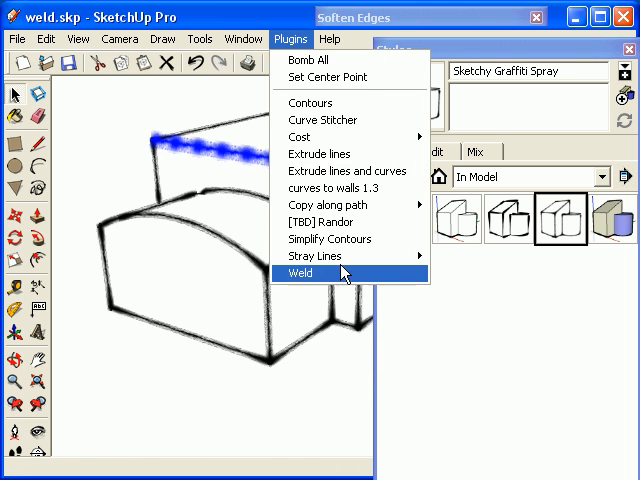
left_click(300, 272)
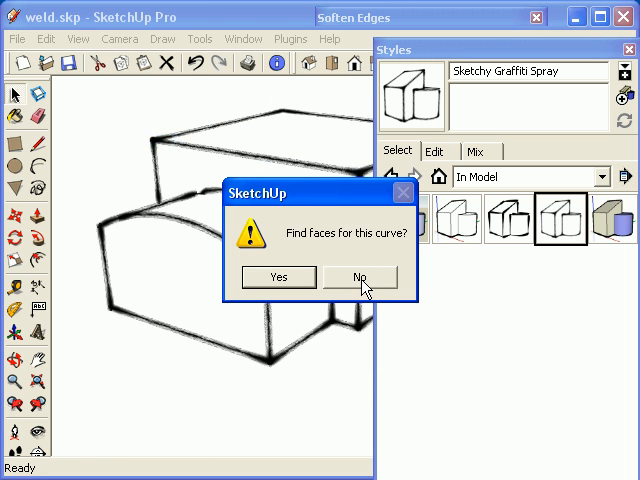
left_click(360, 276)
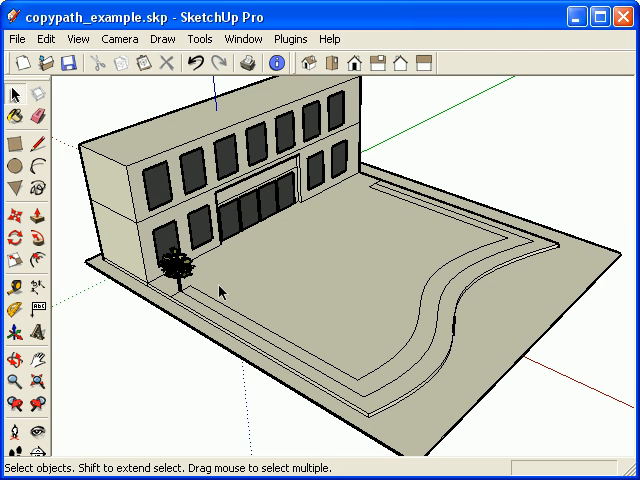
mouse_move(224, 290)
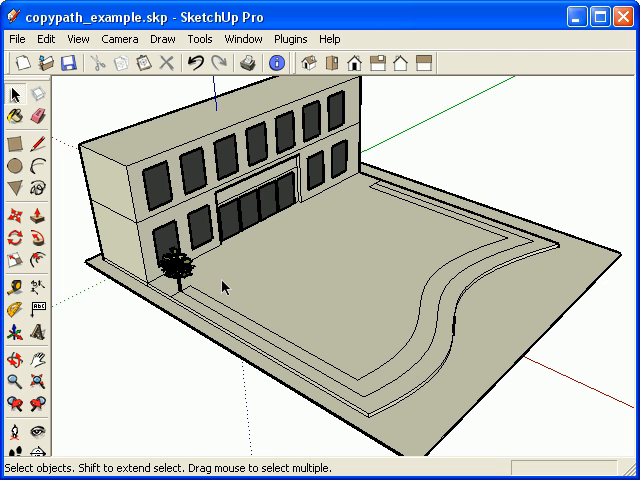
mouse_move(284, 314)
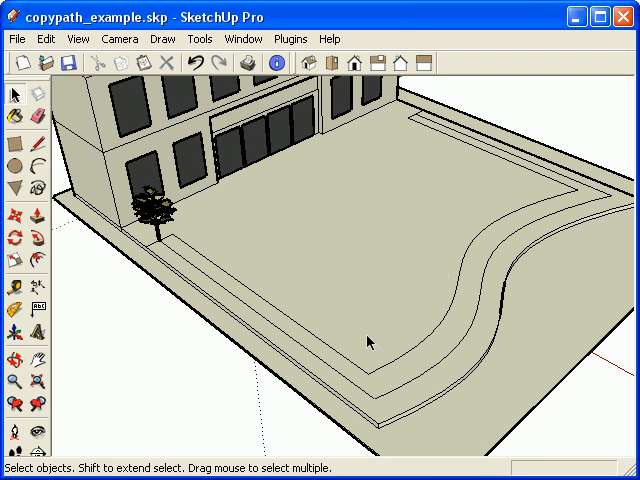
mouse_move(312, 360)
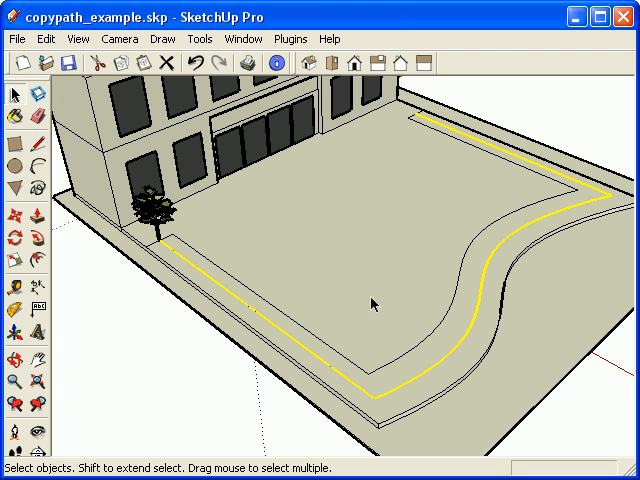
Weld the courtyard path edges into one continuous curve, keeping it open.
left_click(290, 38)
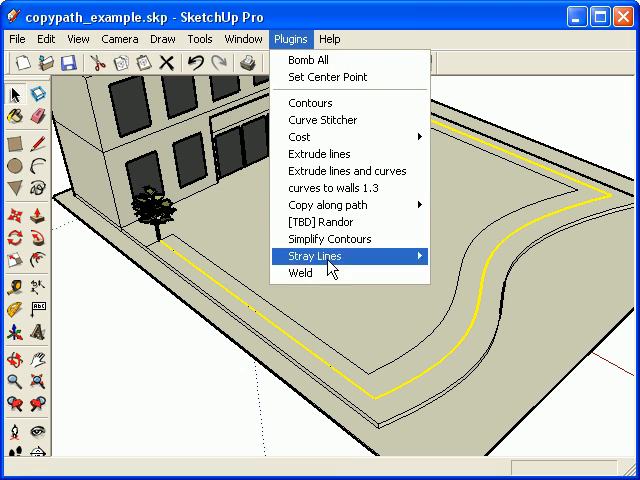
left_click(314, 256)
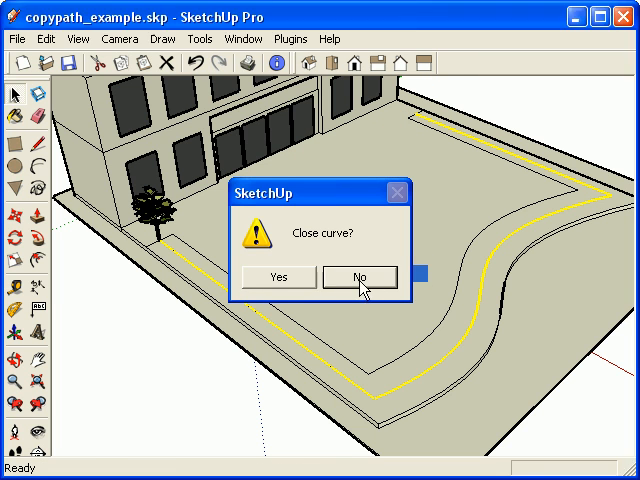
left_click(360, 276)
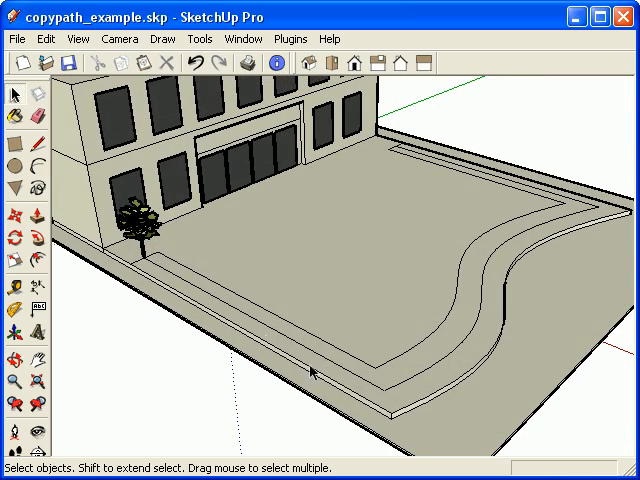
mouse_move(468, 370)
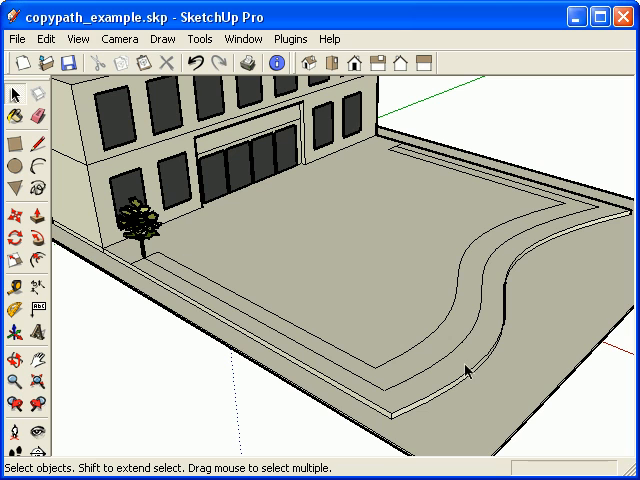
mouse_move(510, 184)
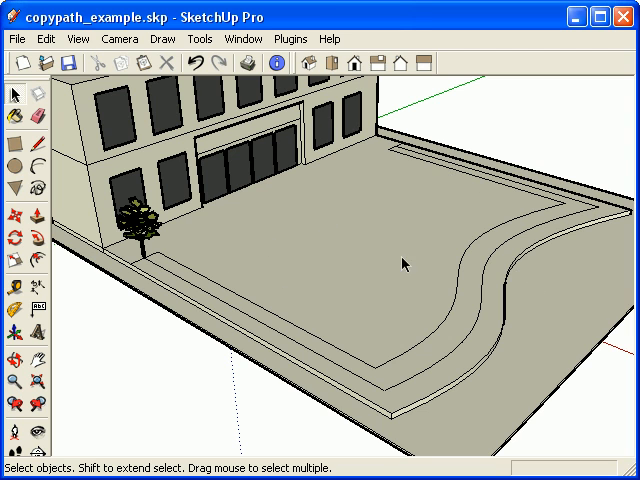
mouse_move(192, 264)
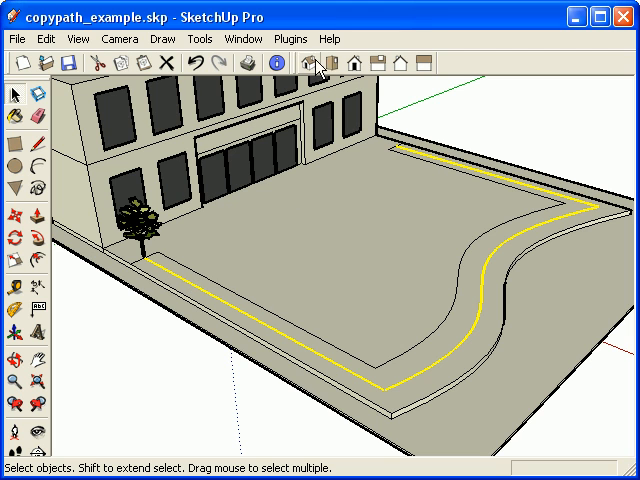
Run Copy along path > Copy to spacing on the welded path at 10' between copies.
left_click(290, 38)
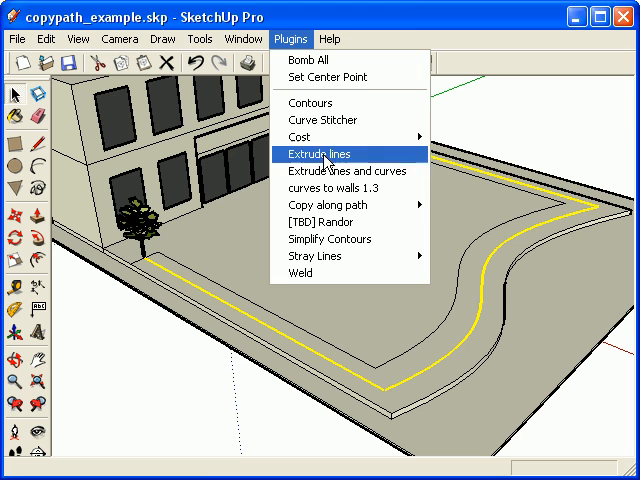
mouse_move(328, 204)
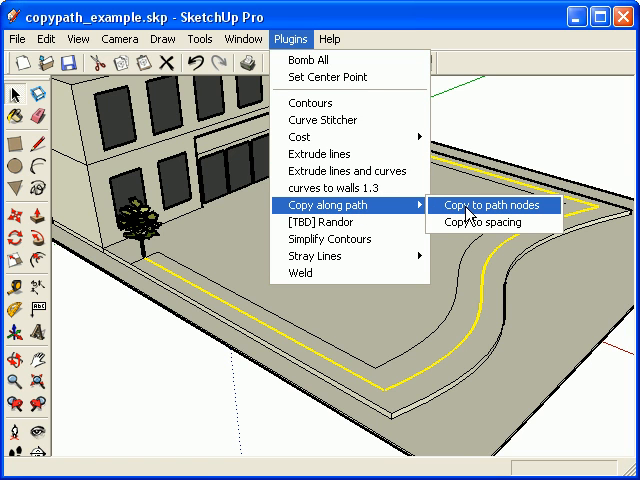
mouse_move(466, 212)
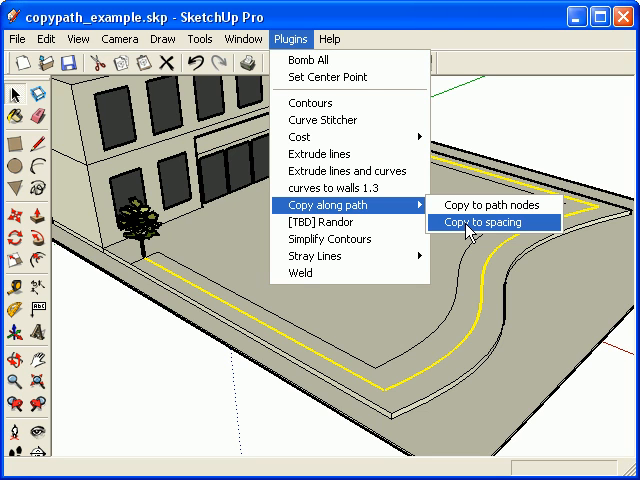
mouse_move(468, 232)
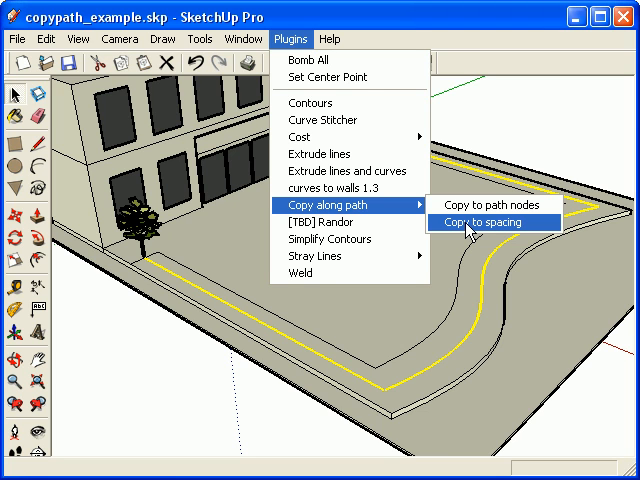
left_click(488, 222)
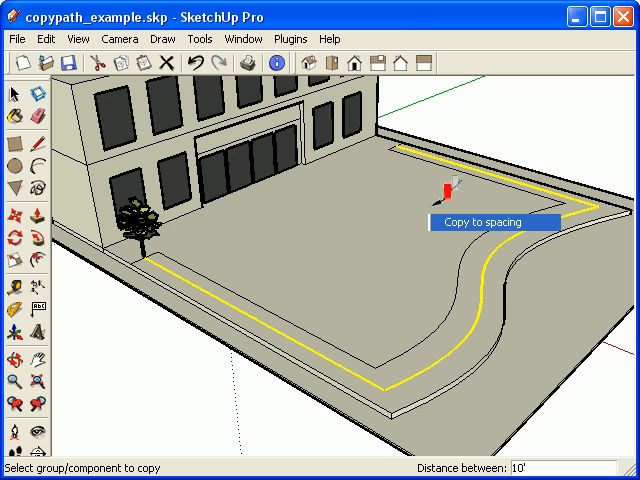